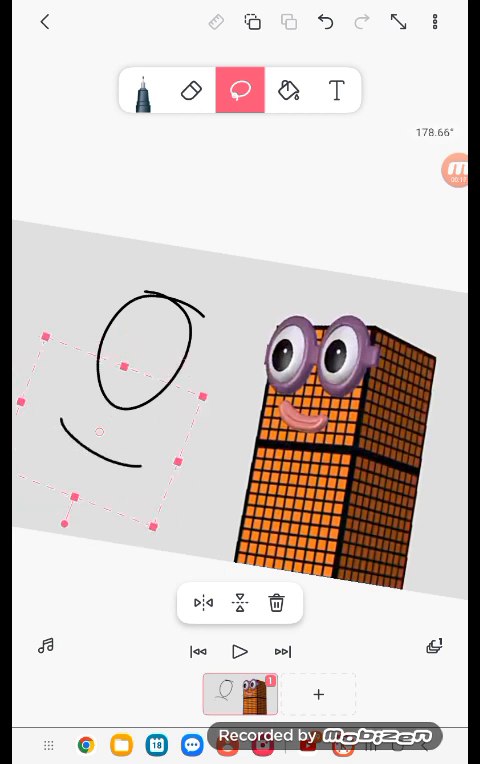
Swap the sketch for the red one-eyed block between black bars beside a shrunken Two
{"action": "left_click", "coordinate": [288, 90]}
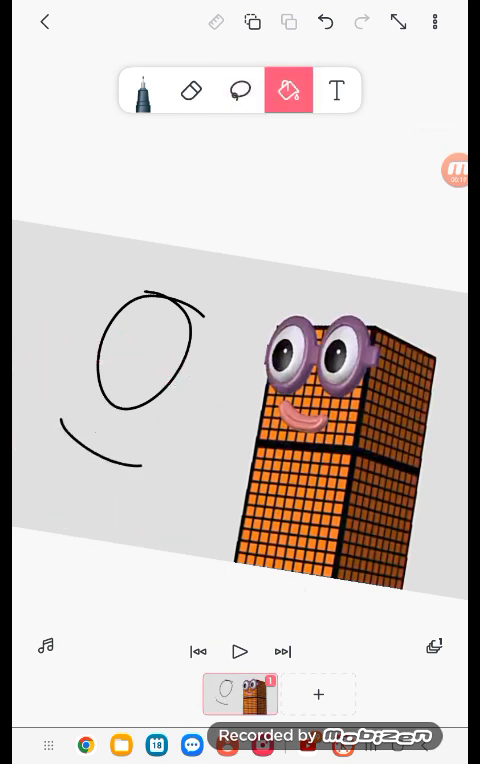
{"action": "left_click", "coordinate": [240, 90]}
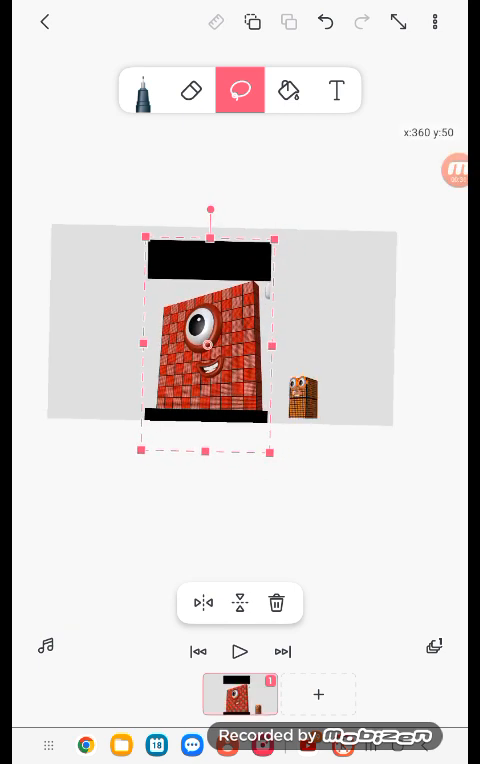
Lasso and delete the red block and black bars, leaving only small Two
{"action": "left_click", "coordinate": [277, 603]}
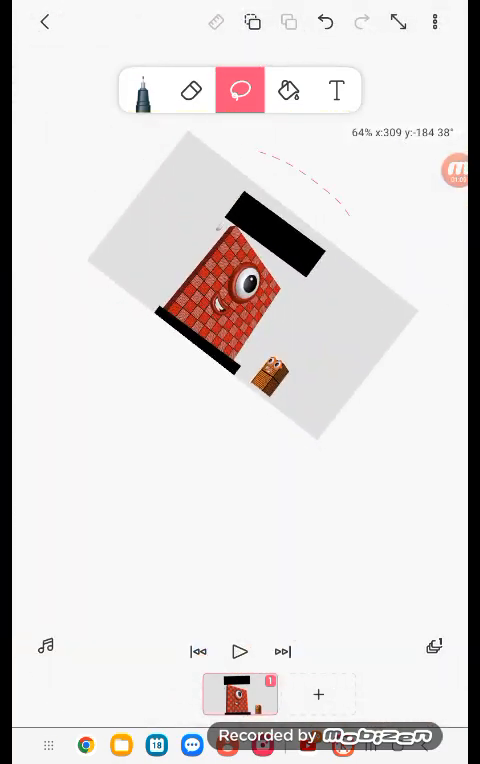
{"action": "left_click", "coordinate": [248, 300]}
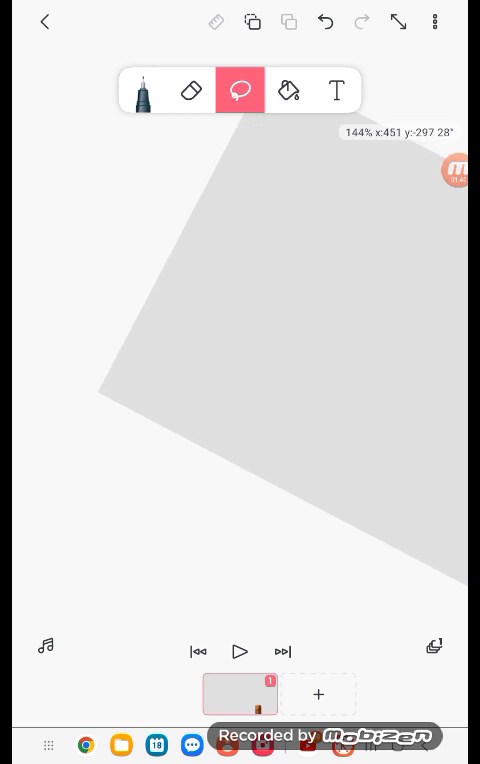
Switch drawing back on and zoom into Two's orange glasses and sad mouth
{"action": "left_click", "coordinate": [143, 90]}
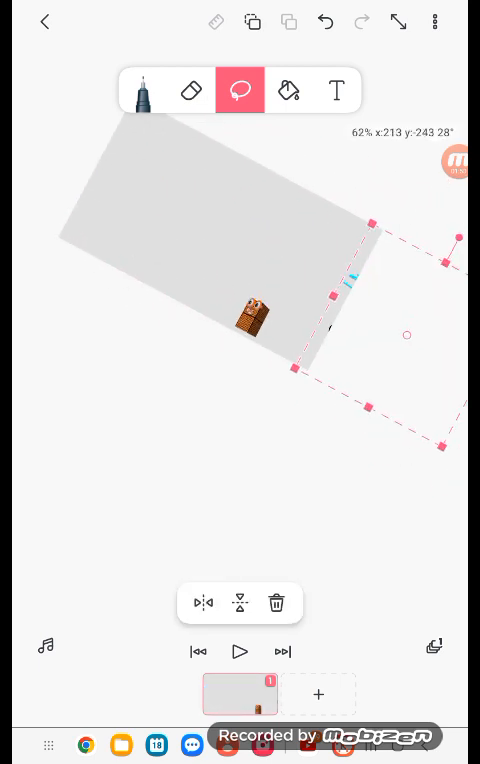
{"action": "left_click", "coordinate": [456, 161]}
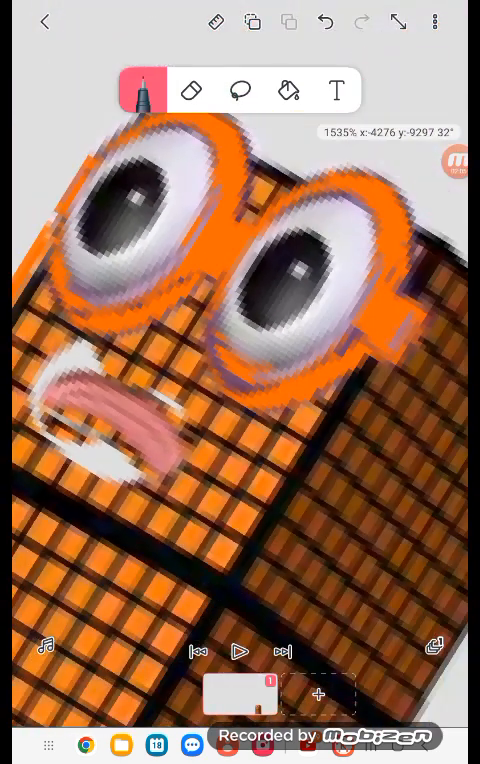
Draw cyan tears and a ground line on Two, then sketch Zero in black
{"action": "left_click", "coordinate": [142, 89]}
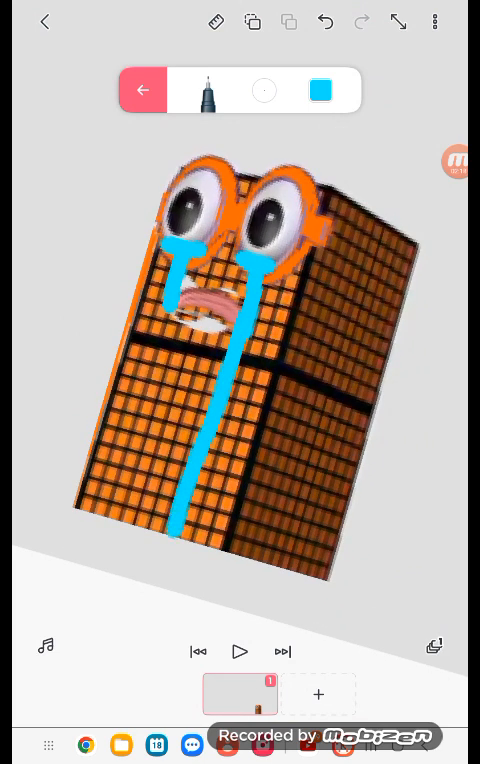
{"action": "left_click", "coordinate": [456, 161]}
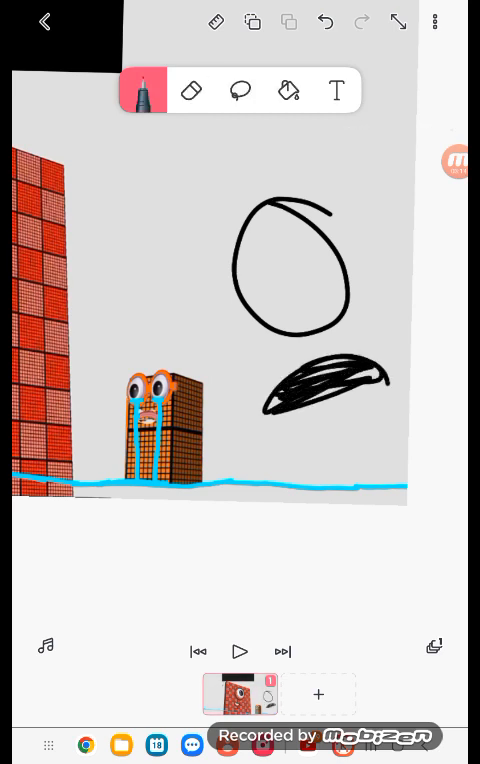
Squash and delete Zero's scribbled body, redraw it as an arc, then show smiling Two
{"action": "left_click", "coordinate": [240, 90]}
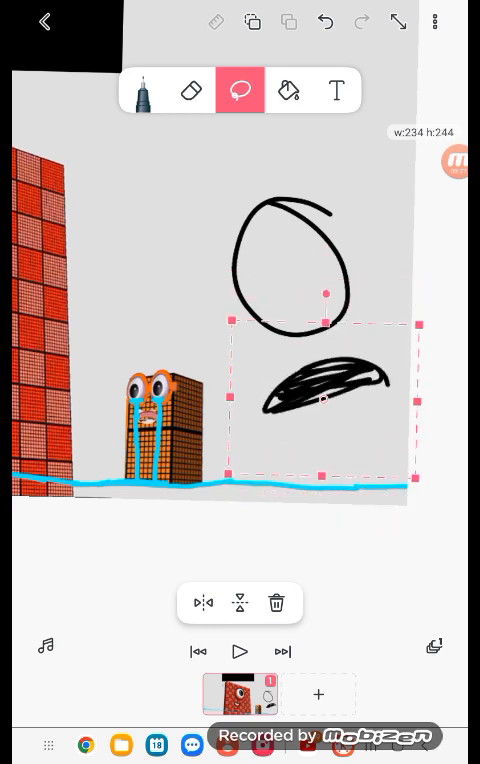
{"action": "left_click_drag", "start_coordinate": [324, 322], "coordinate": [324, 353]}
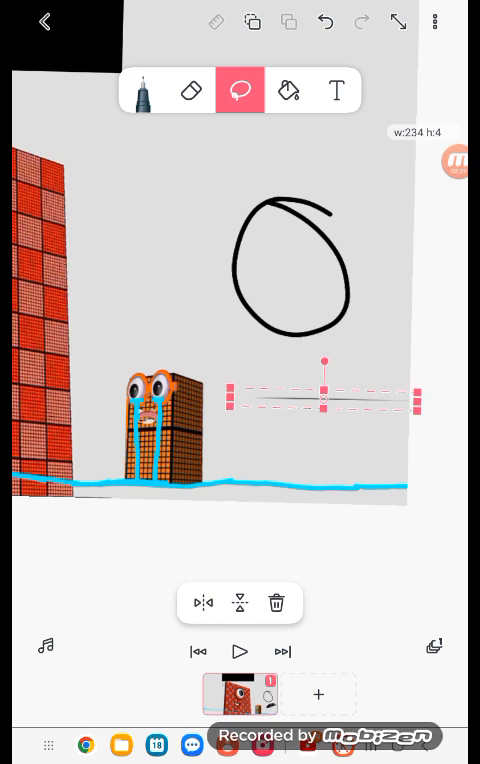
{"action": "left_click", "coordinate": [143, 90]}
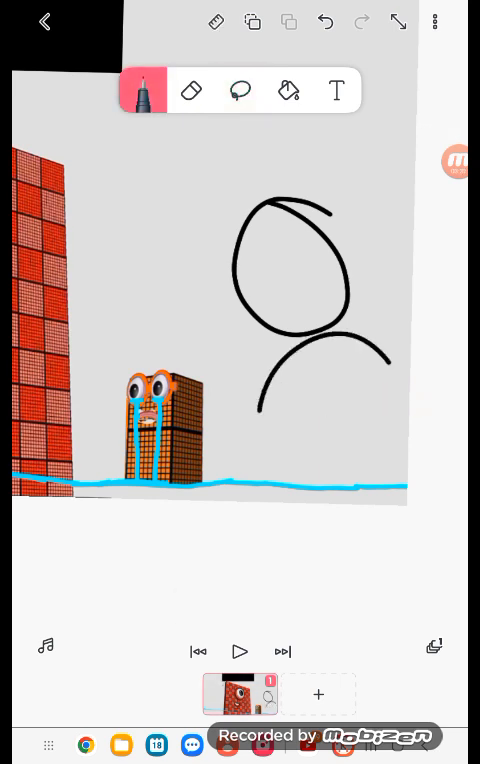
{"action": "left_click", "coordinate": [240, 90]}
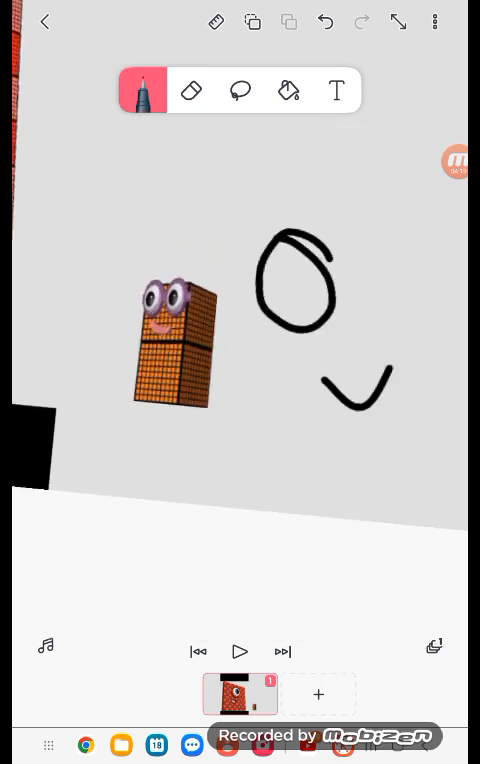
Draw black spots over Two's purple glasses with the black pen
{"action": "left_click", "coordinate": [240, 90]}
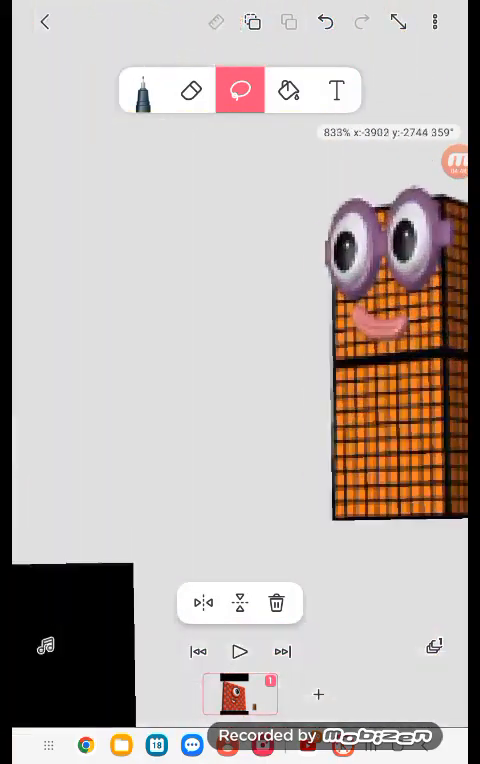
{"action": "left_click", "coordinate": [143, 90]}
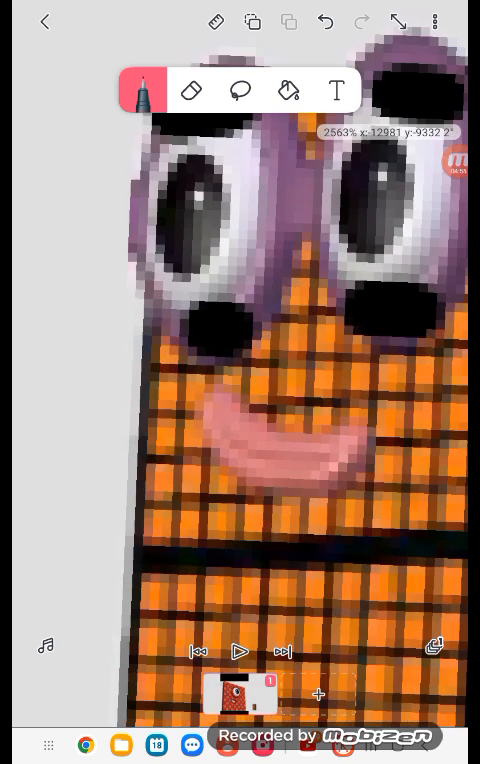
{"action": "left_click", "coordinate": [240, 90]}
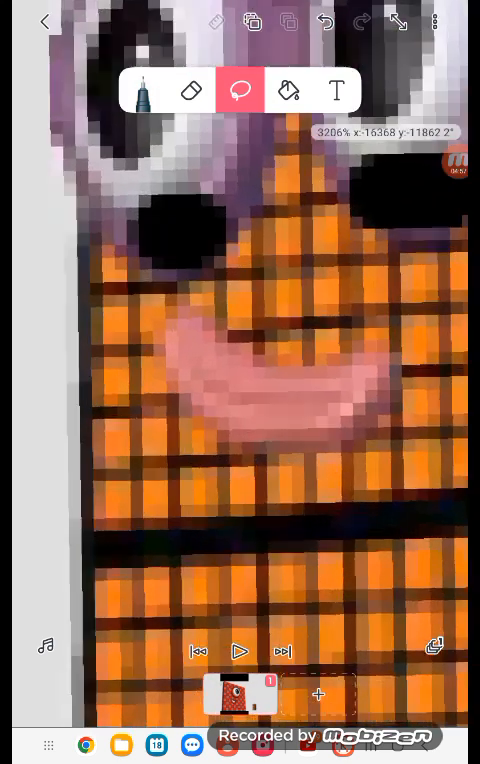